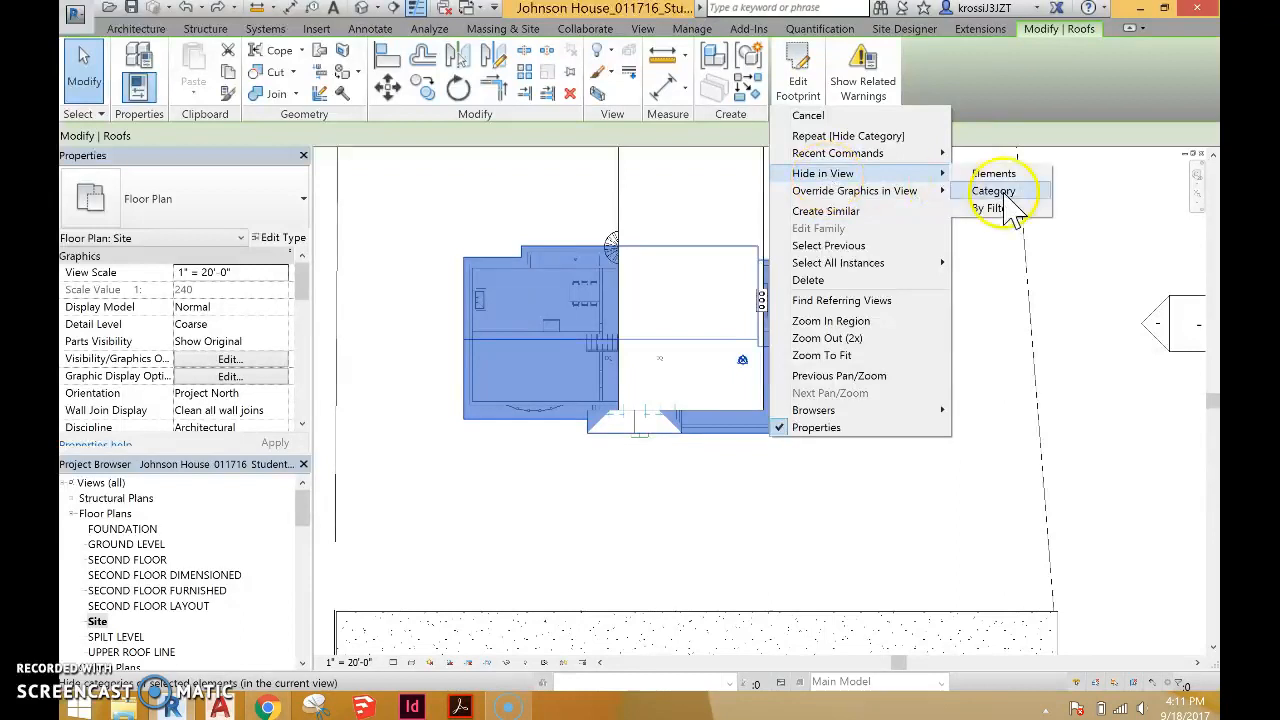
Hide the roof category in the Site plan view to reveal the house layout.
{"action": "left_click", "coordinate": [993, 191]}
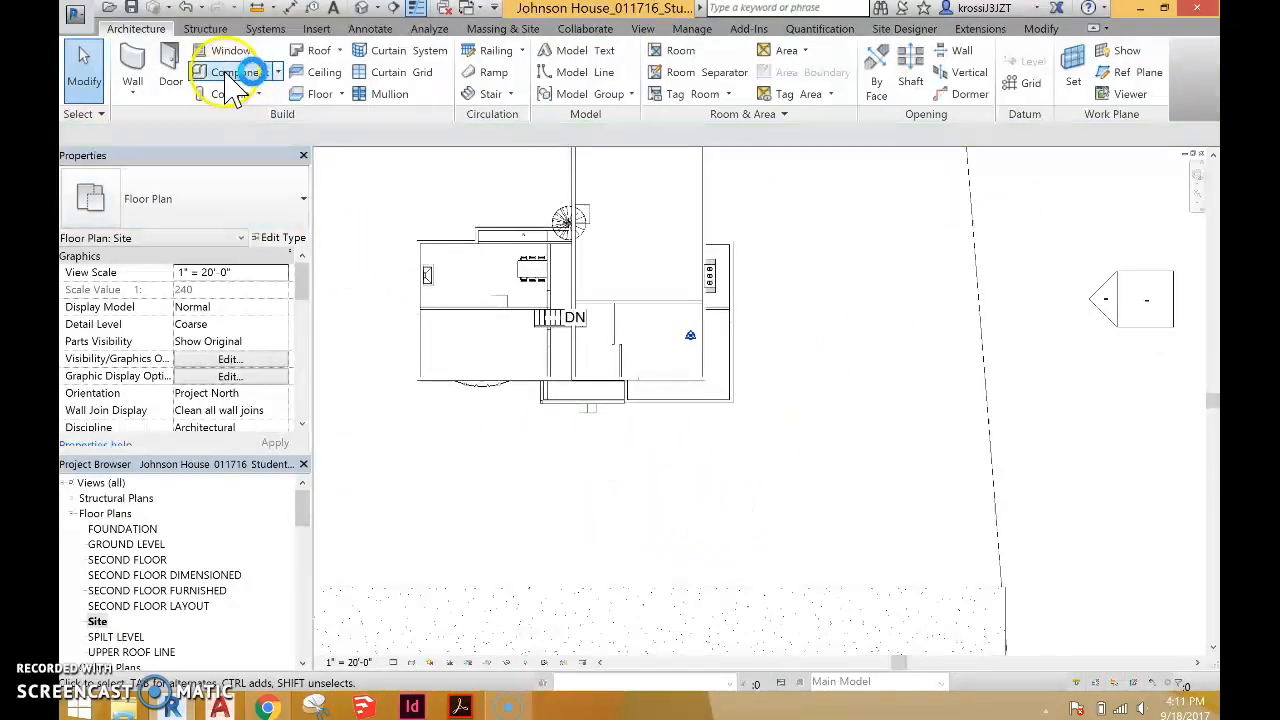
{"action": "mouse_move", "coordinate": [320, 93]}
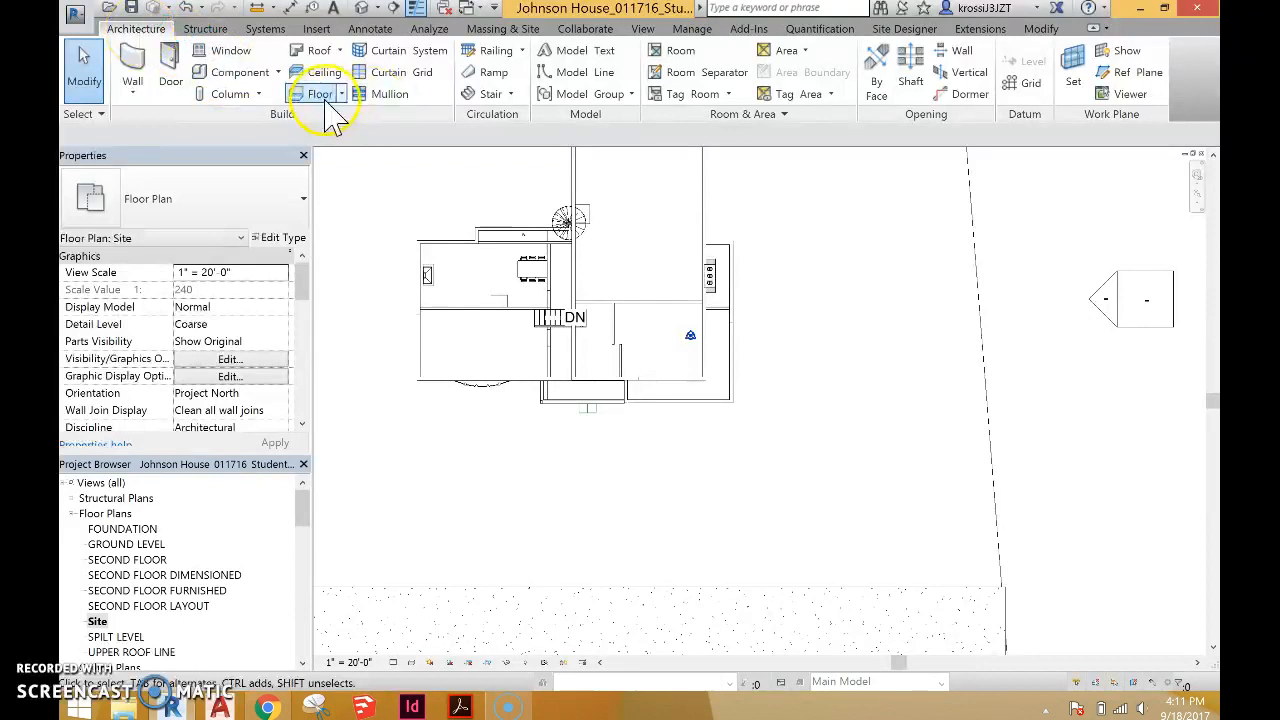
Sketch a concrete floor boundary for the driveway below the house and finish it.
{"action": "left_click", "coordinate": [319, 93]}
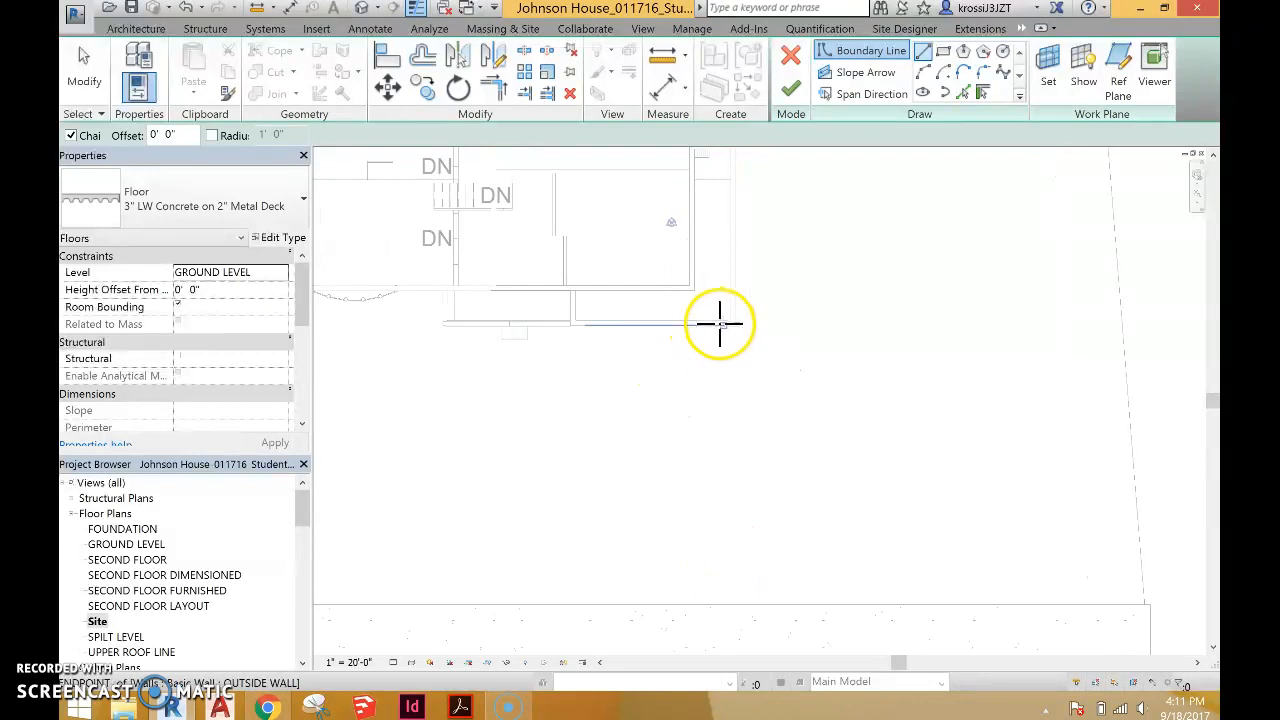
{"action": "left_click_drag", "start_coordinate": [720, 323], "coordinate": [732, 607]}
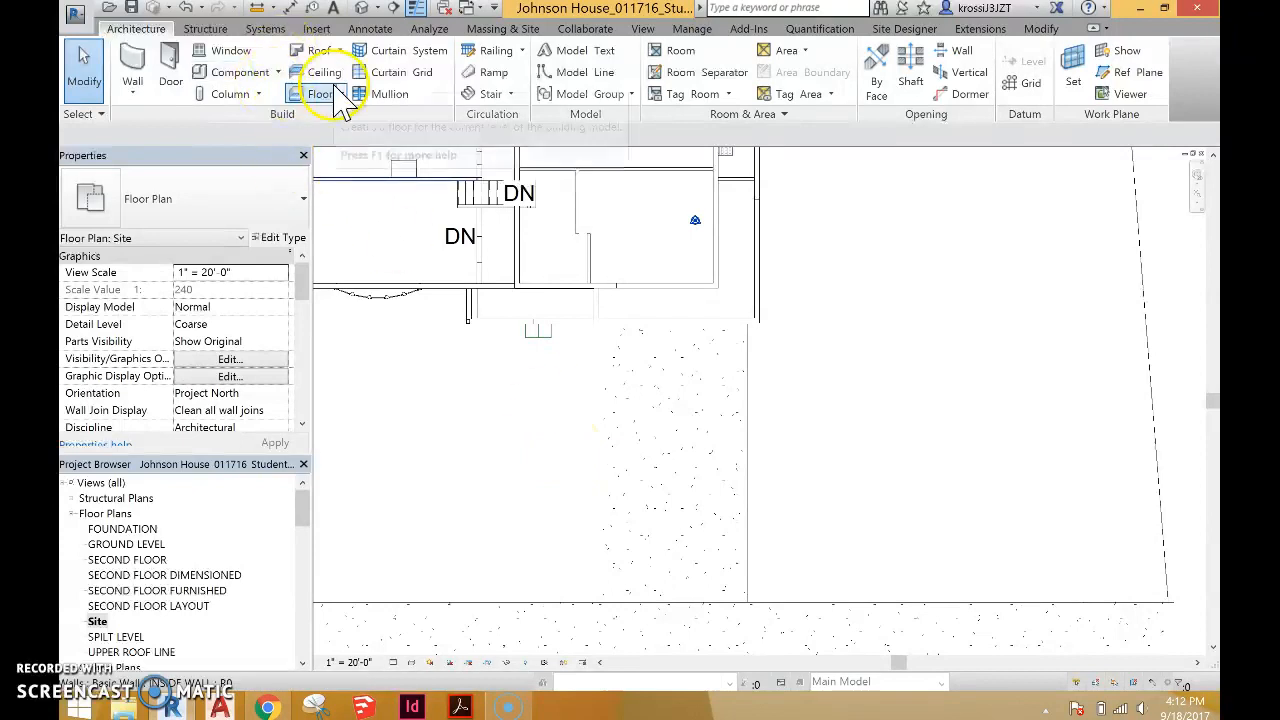
Sketch a second floor of narrow strips along both driveway edges using Pick Lines.
{"action": "left_click", "coordinate": [320, 93]}
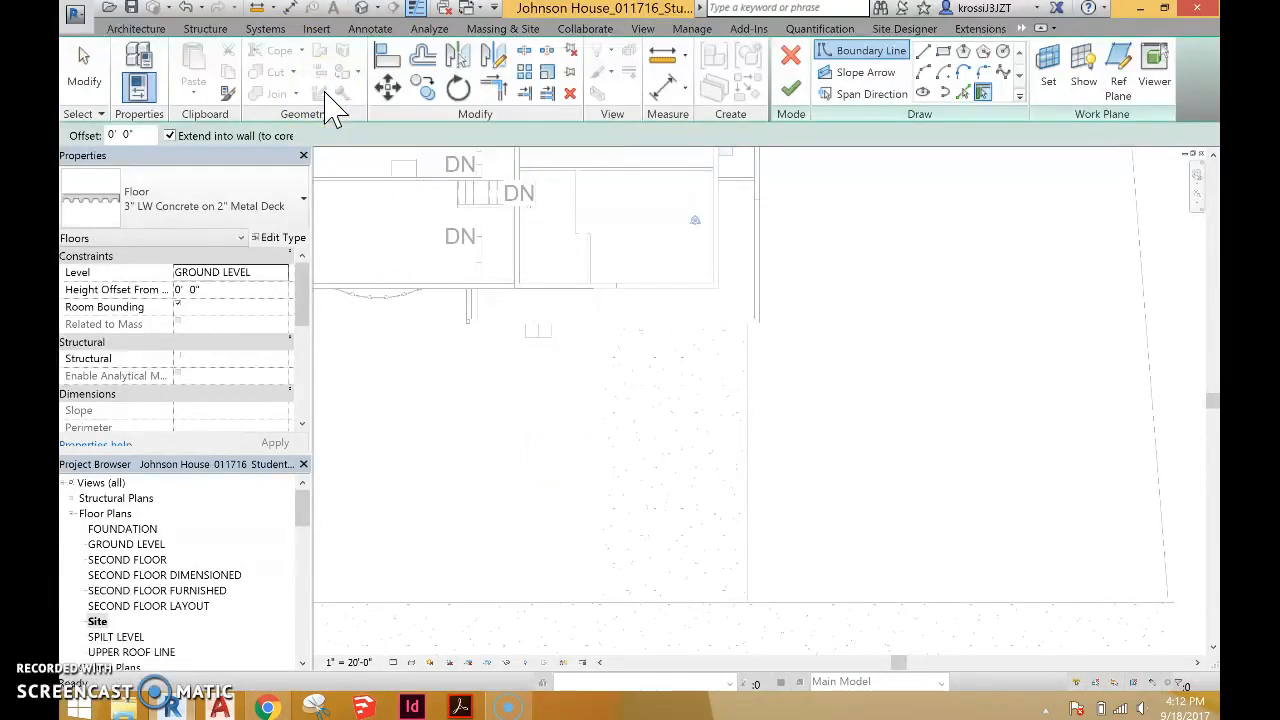
{"action": "mouse_move", "coordinate": [981, 93]}
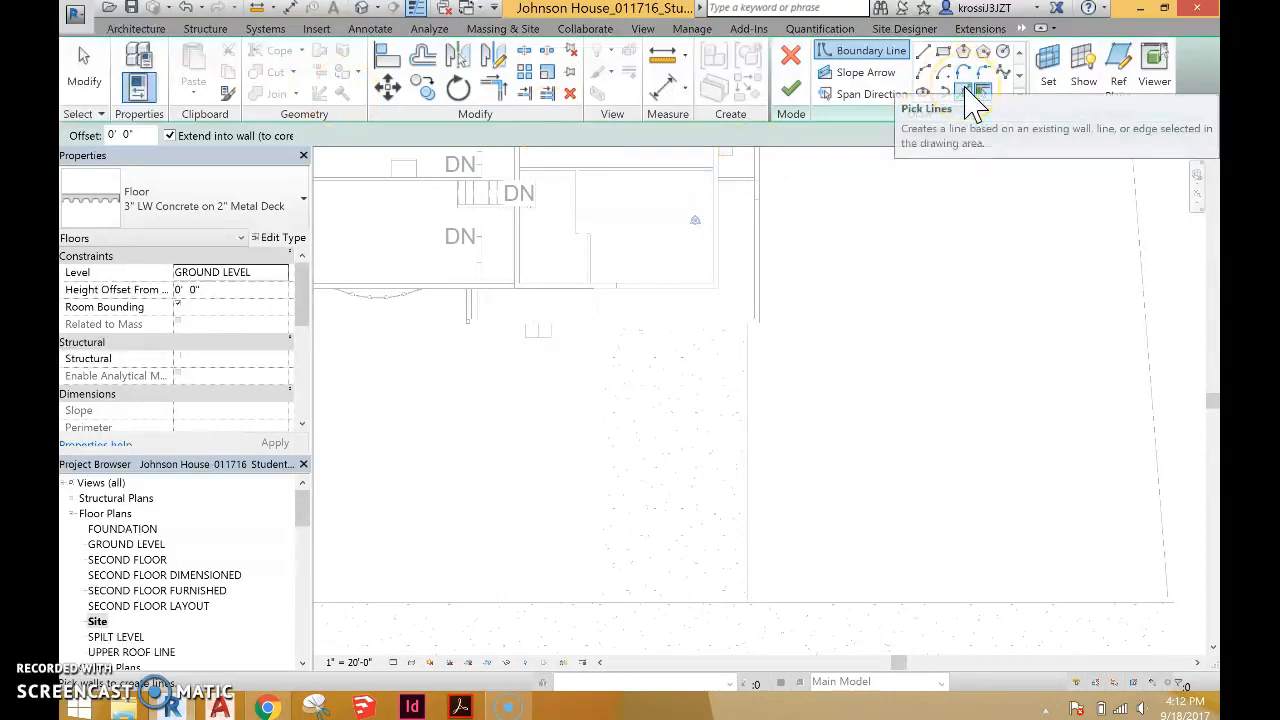
{"action": "left_click", "coordinate": [978, 93]}
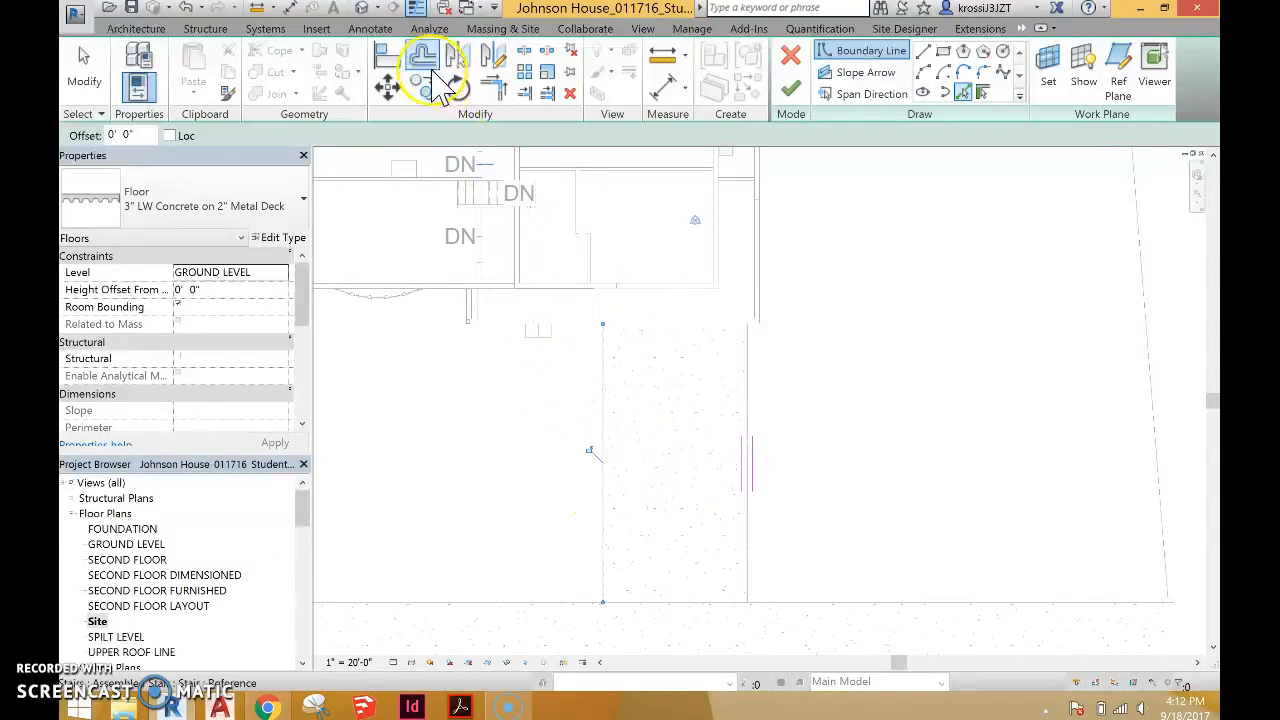
{"action": "left_click", "coordinate": [422, 56]}
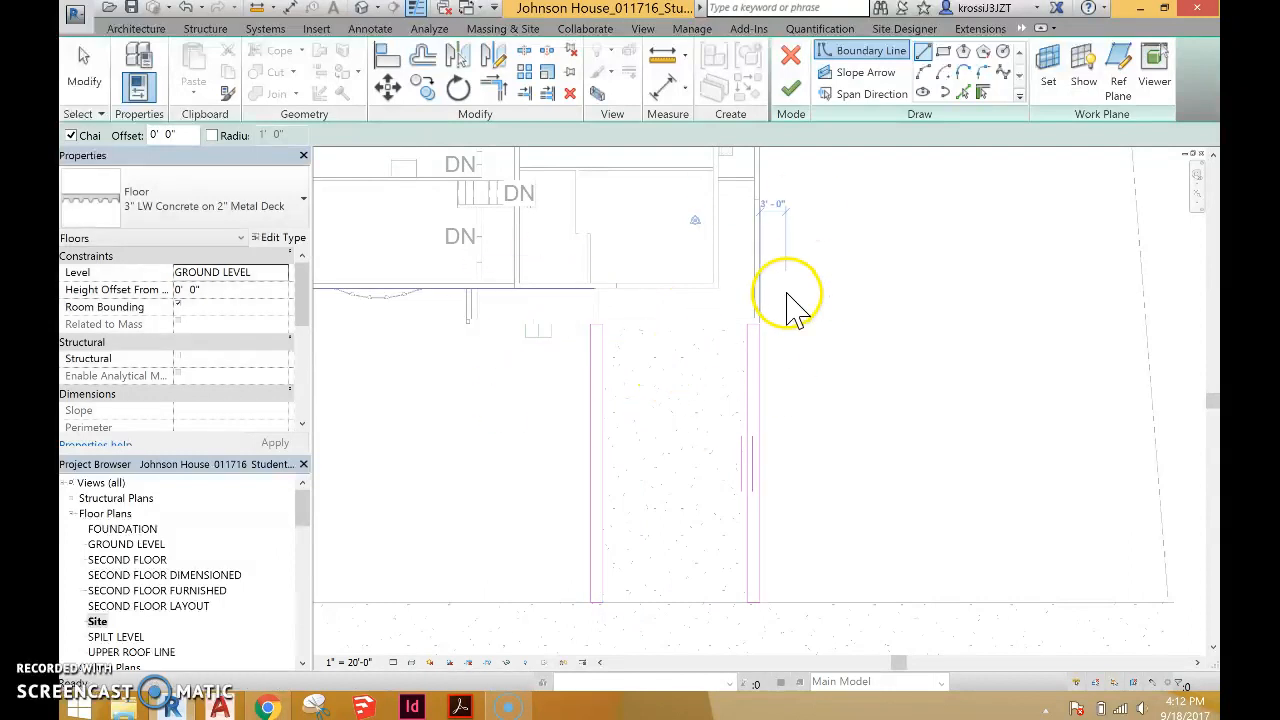
{"action": "left_click", "coordinate": [790, 300]}
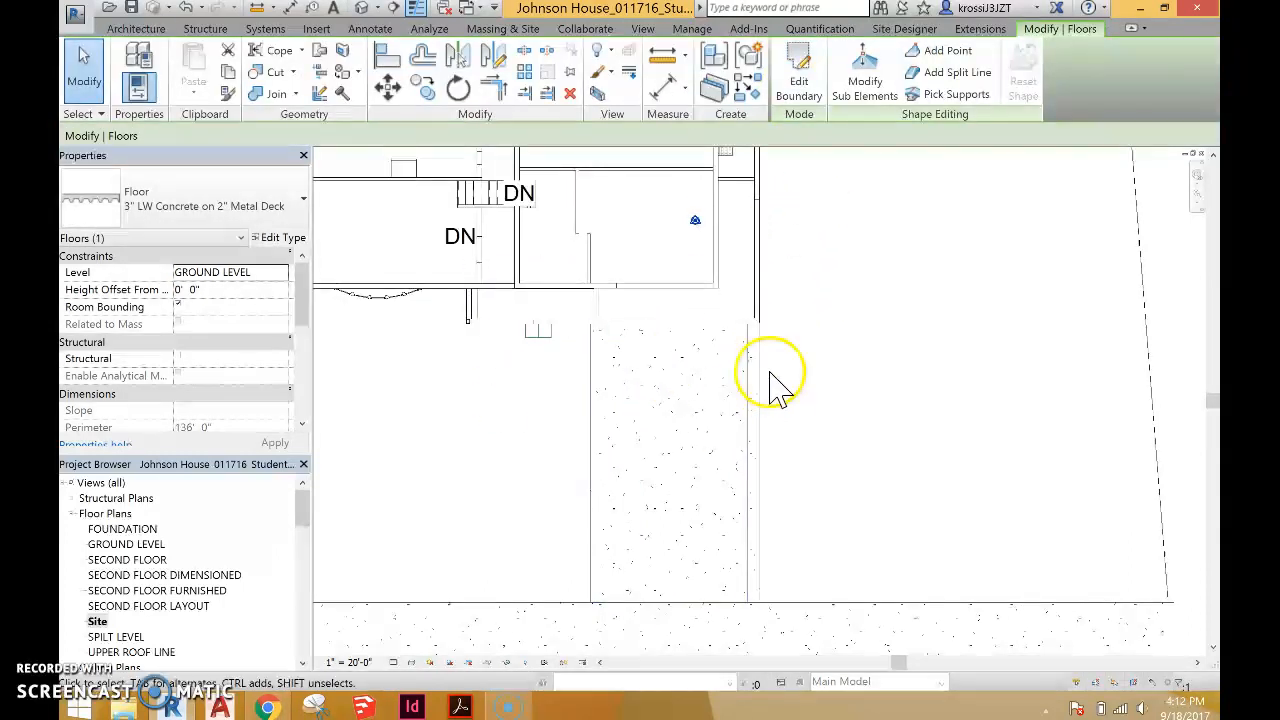
{"action": "mouse_move", "coordinate": [775, 430]}
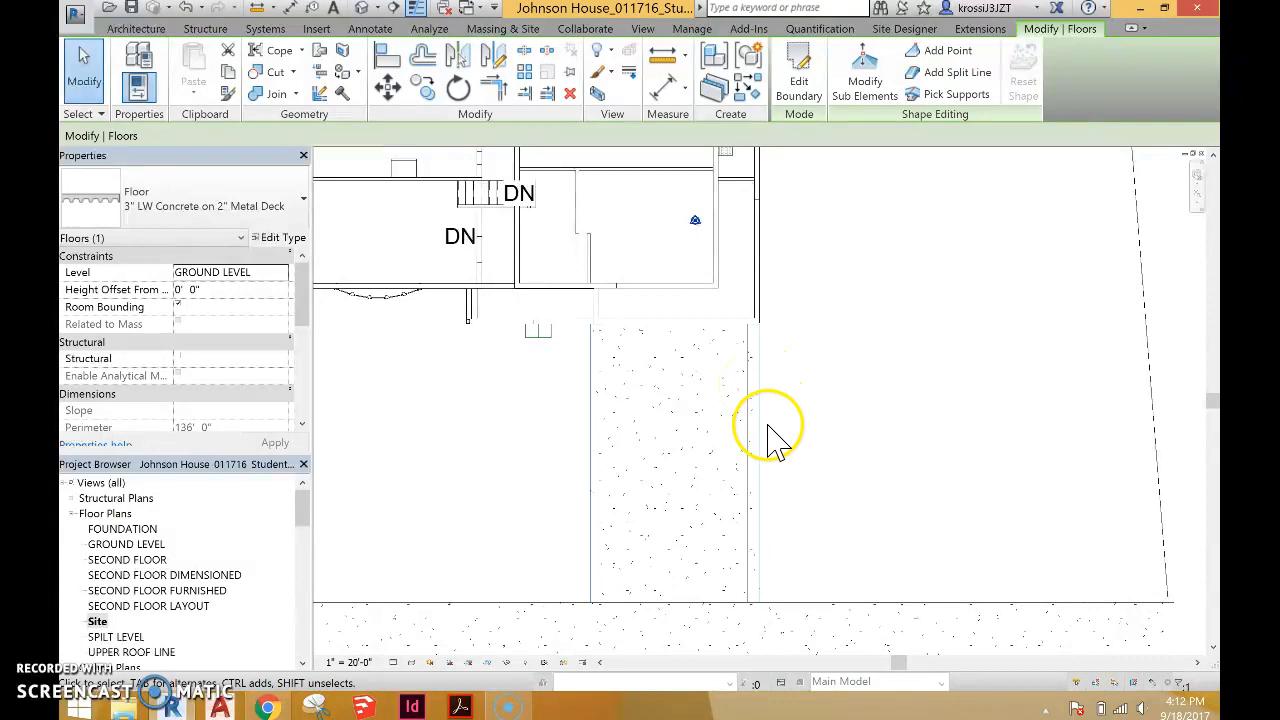
Select the new strip floor and open its Type Properties.
{"action": "left_click", "coordinate": [230, 289]}
{"action": "type", "text": "1"}
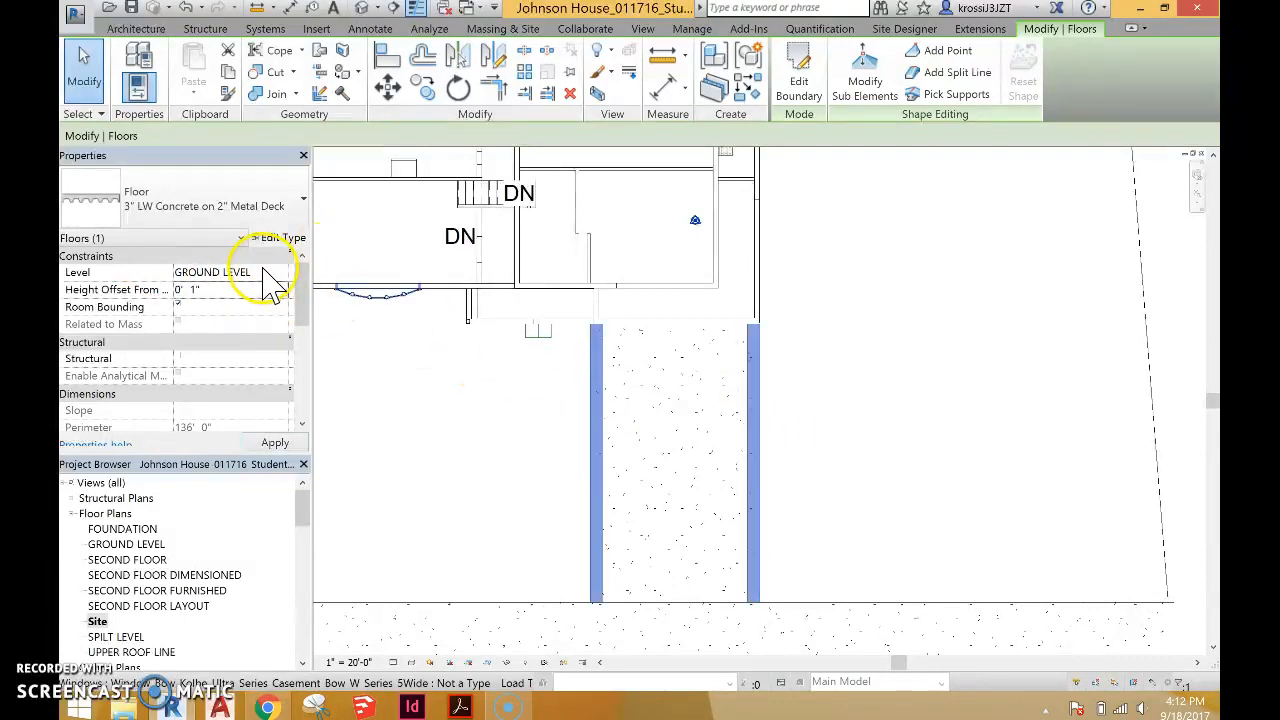
{"action": "left_click", "coordinate": [291, 237]}
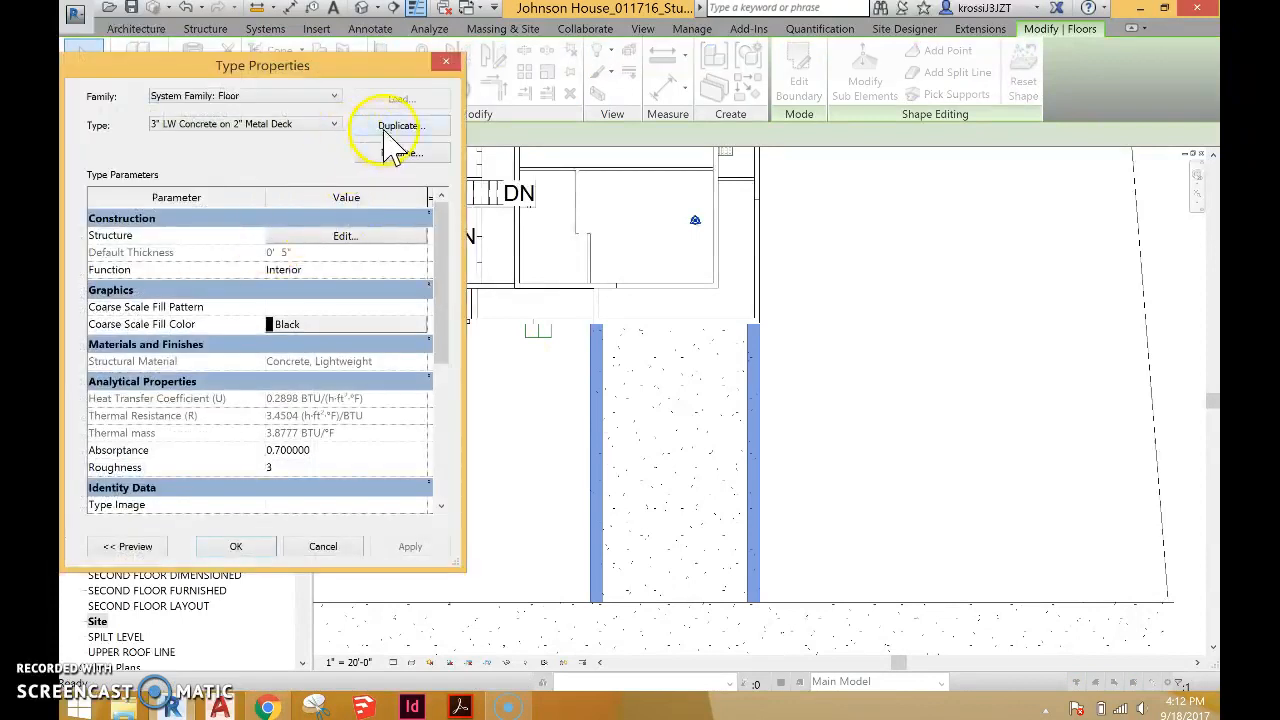
Duplicate the concrete floor type as 'side driveway', review its structure layers, and close.
{"action": "left_click", "coordinate": [401, 125]}
{"action": "type", "text": "side driveway"}
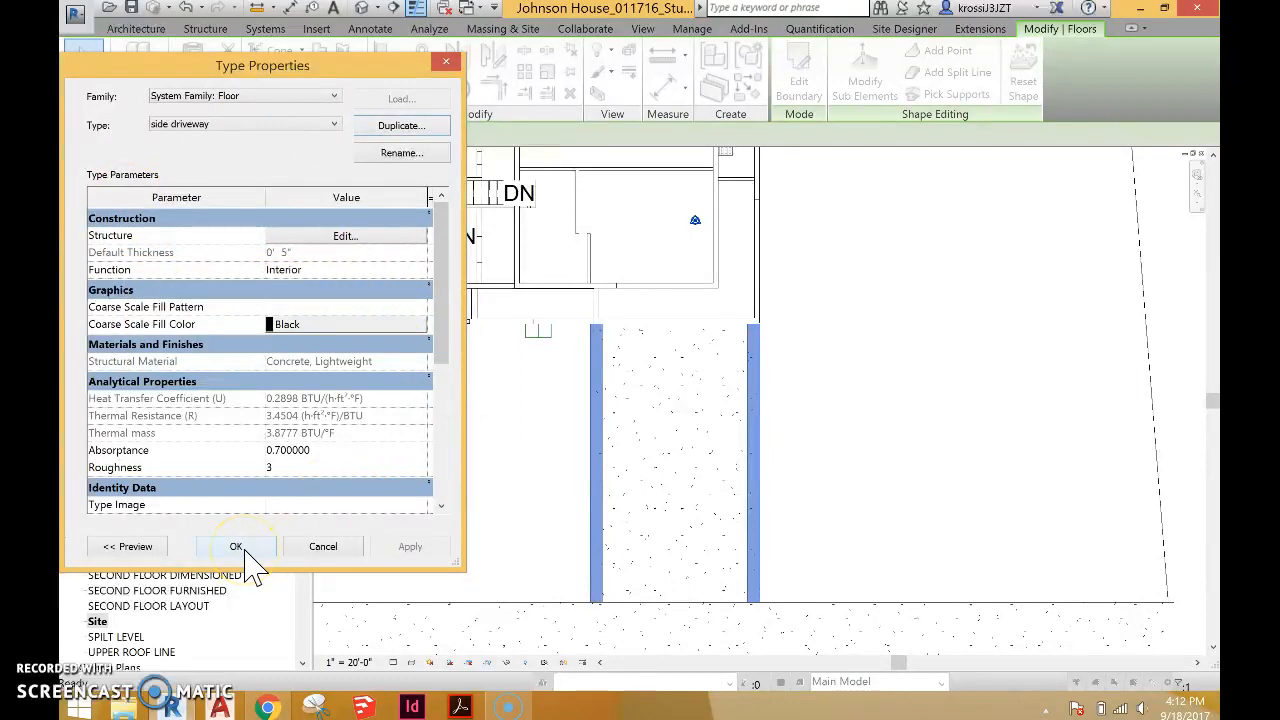
{"action": "left_click", "coordinate": [344, 235]}
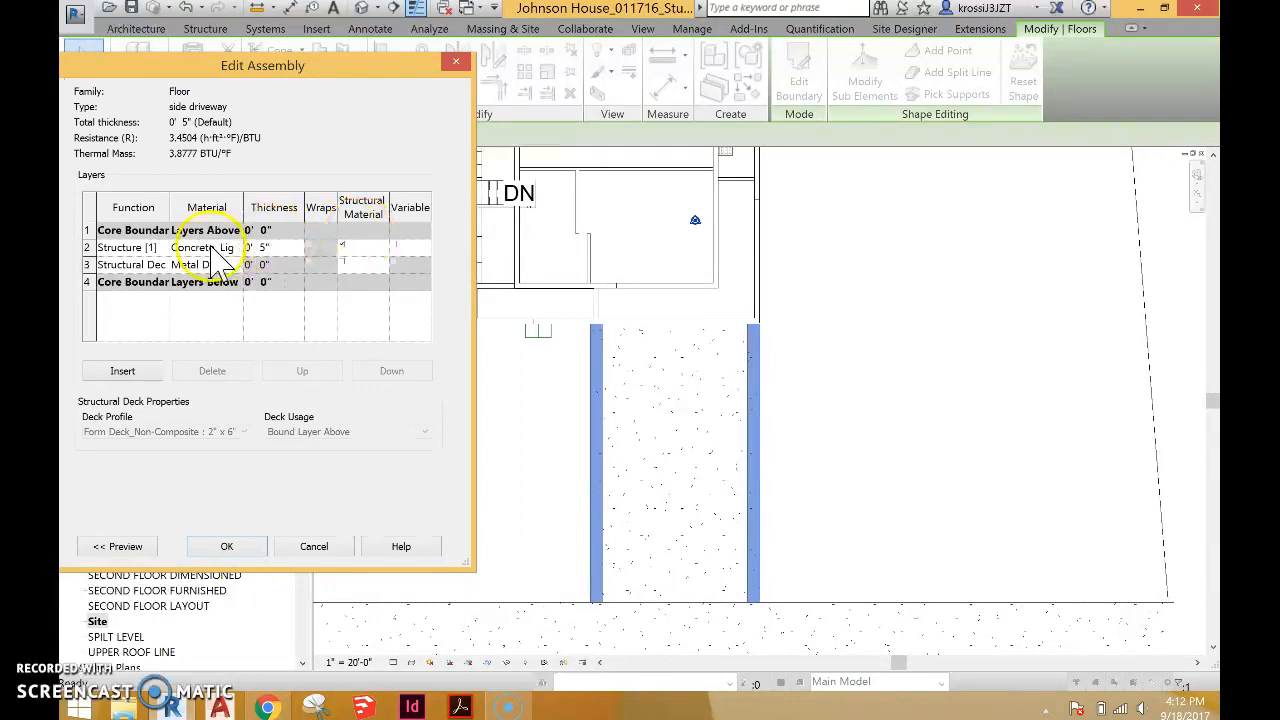
{"action": "left_click", "coordinate": [206, 247]}
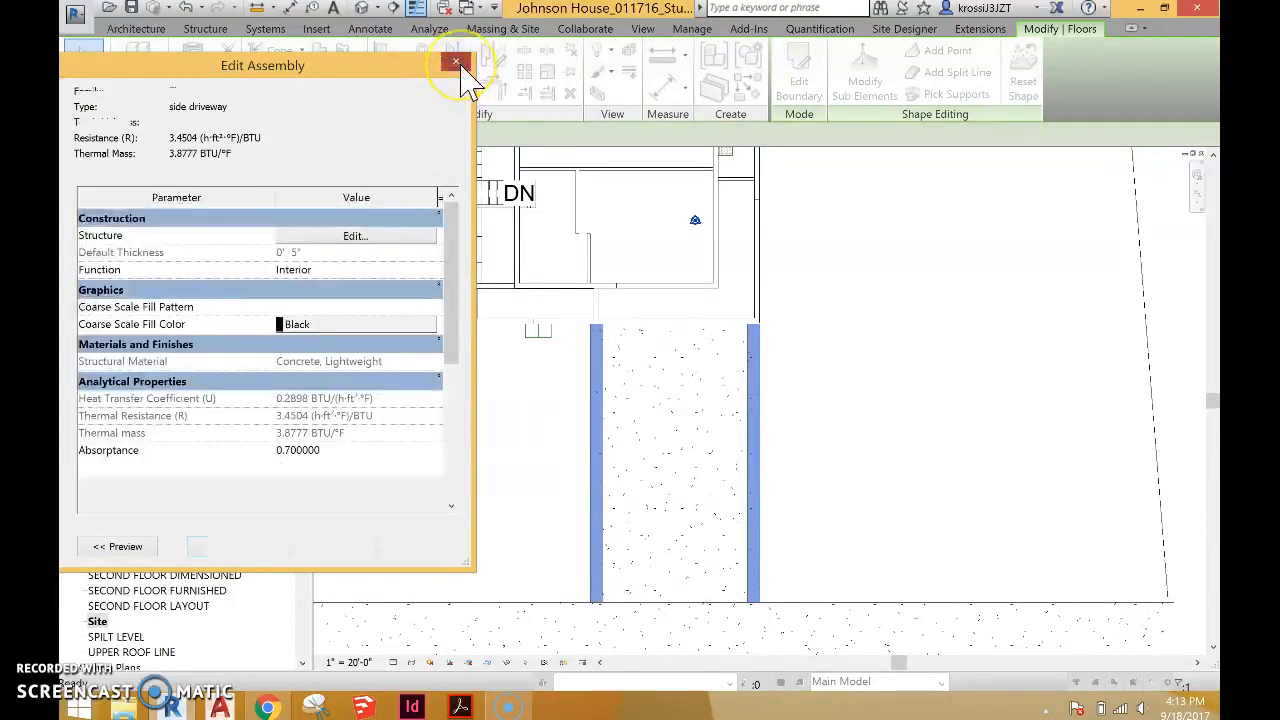
{"action": "left_click", "coordinate": [455, 62]}
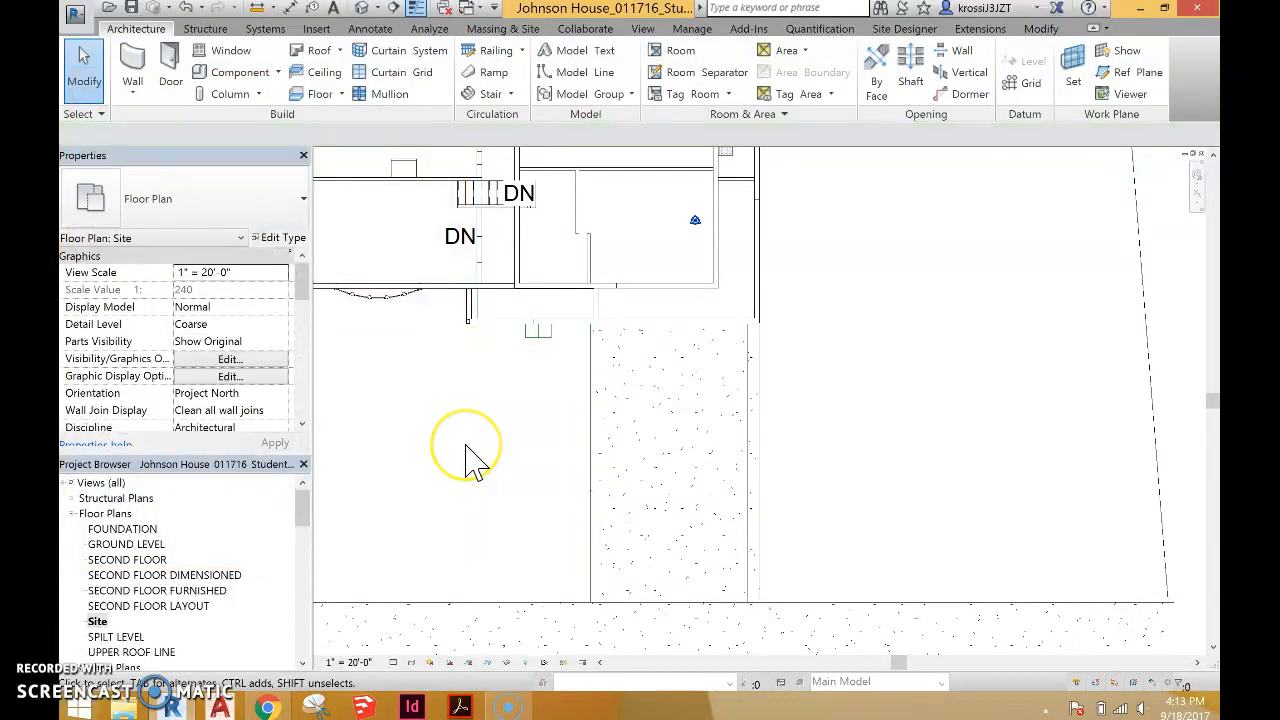